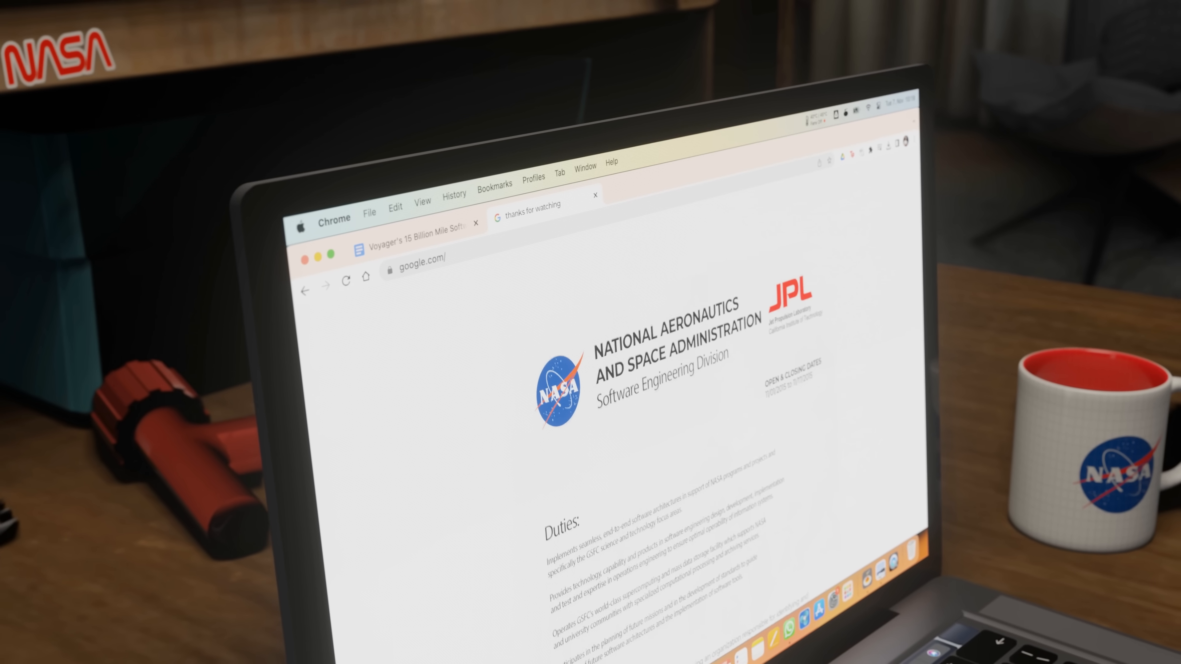
pyautogui.scroll(-3)
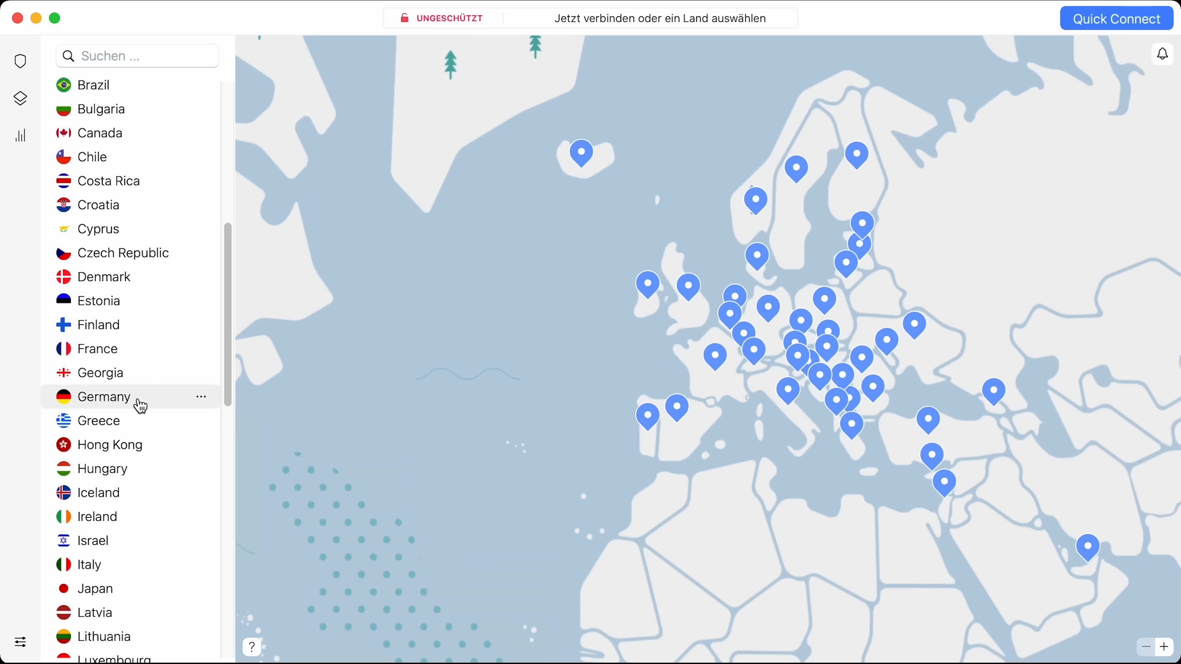
pyautogui.click(104, 397)
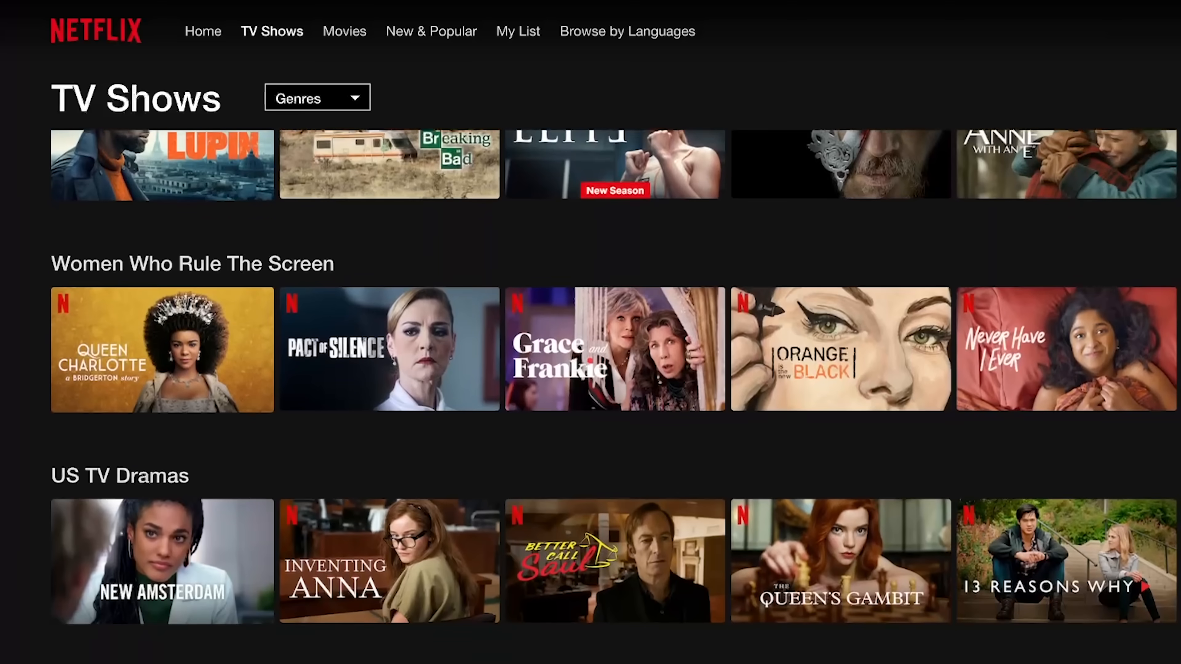
pyautogui.scroll(-3)
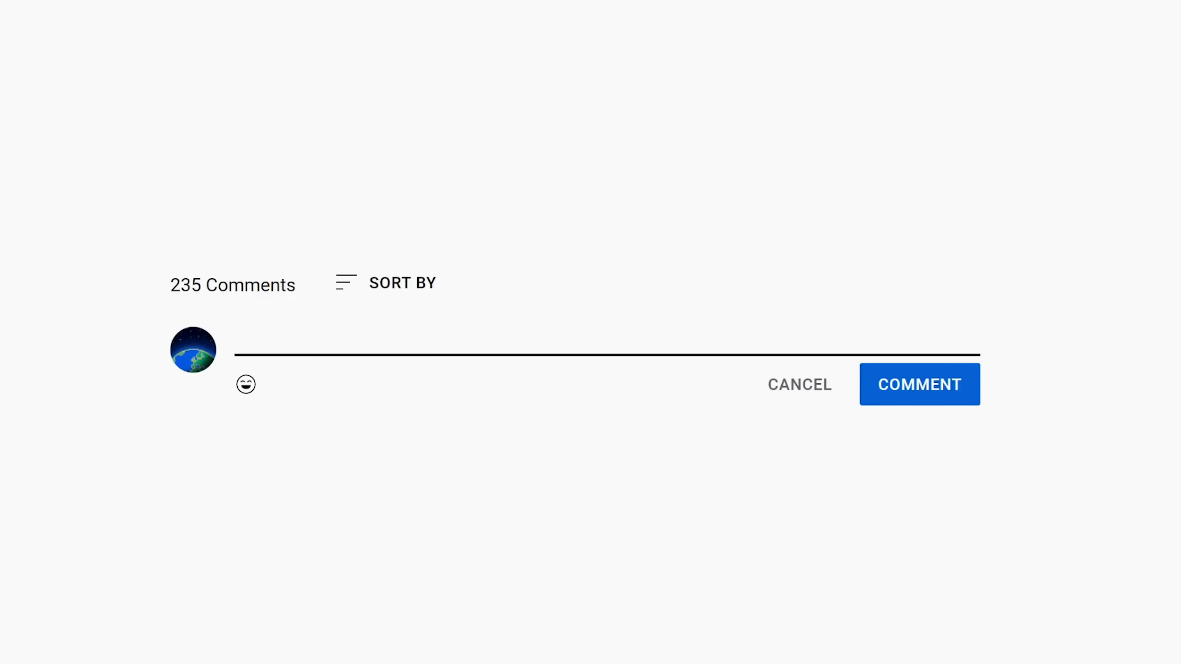
pyautogui.write('I would keep Voyager orbiting around Saturn, ta')
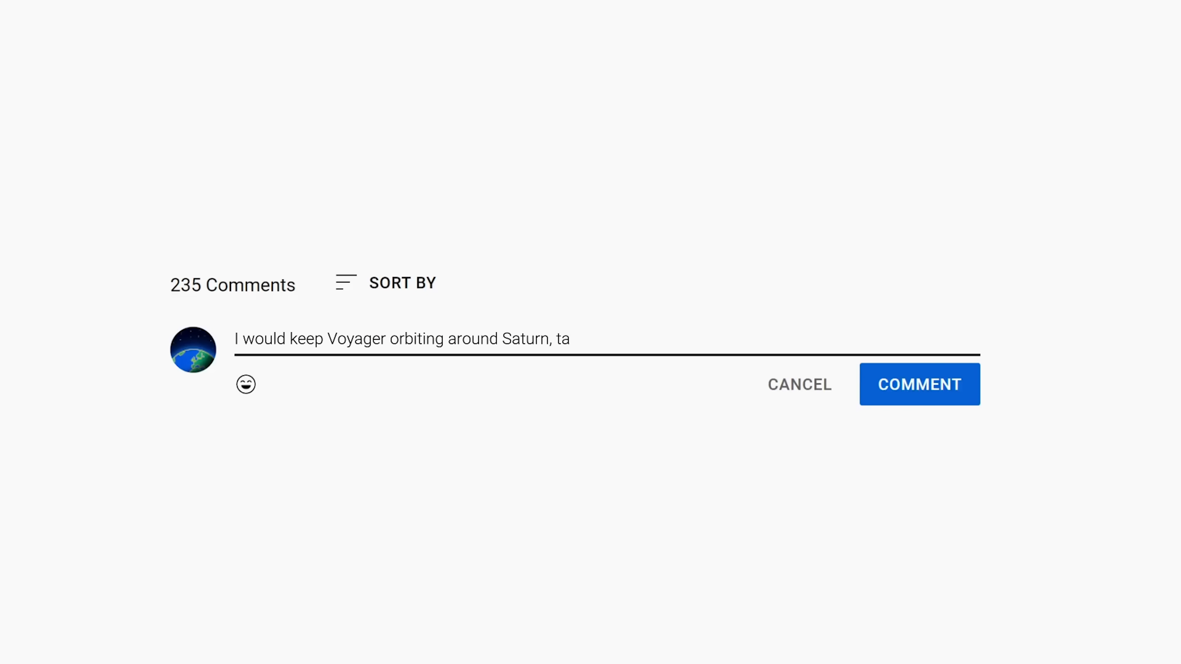